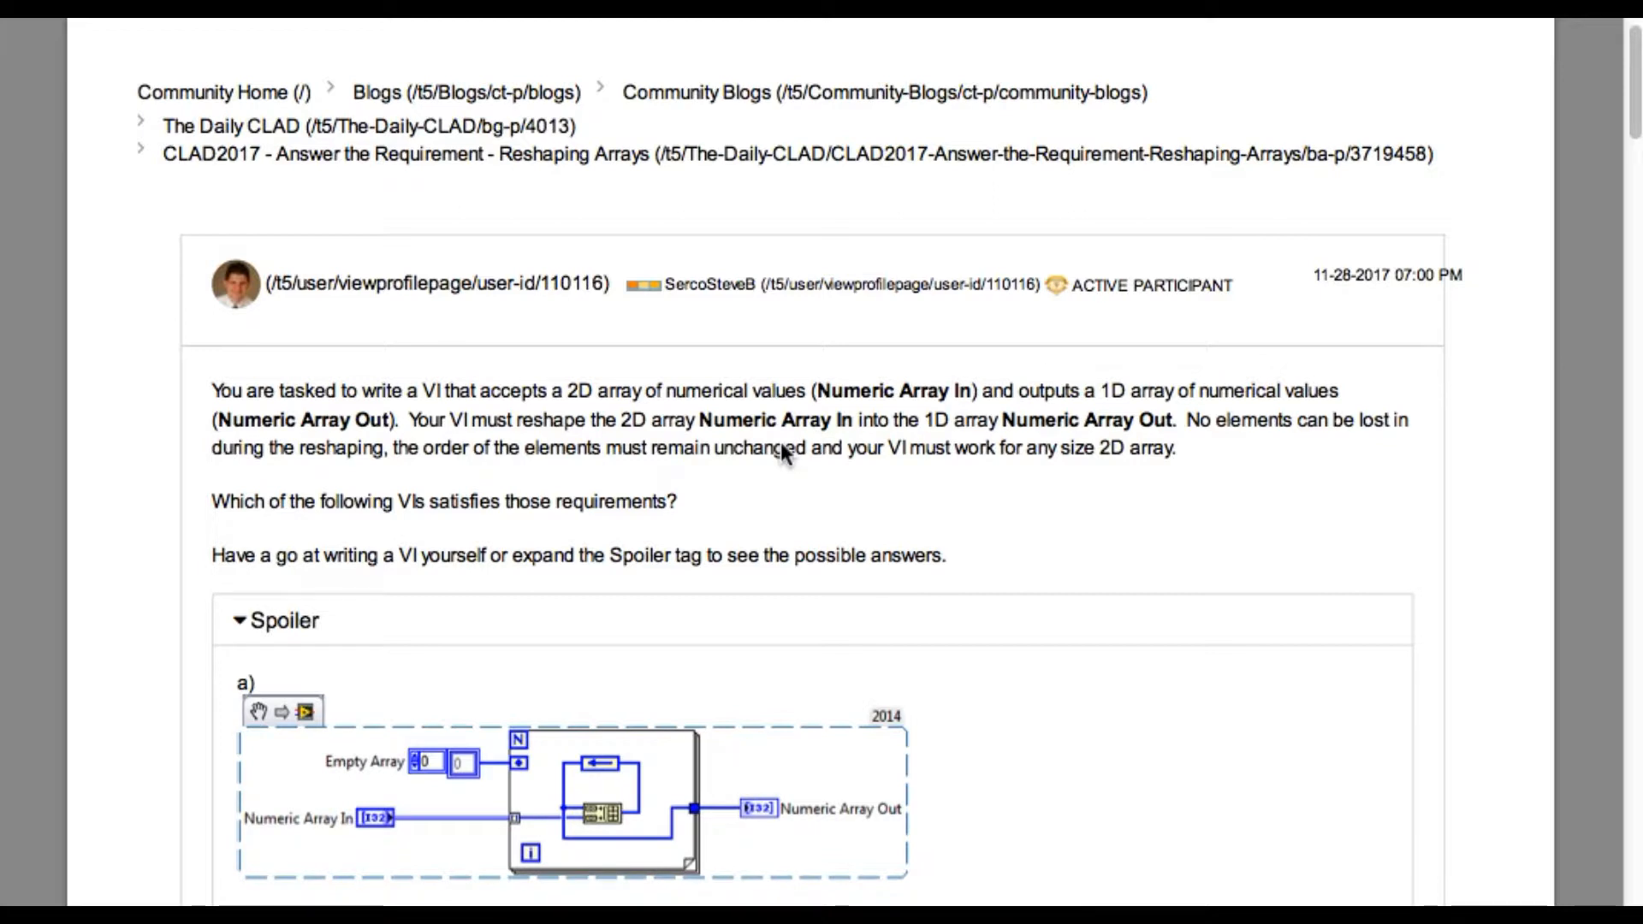
pyautogui.moveTo(790, 459)
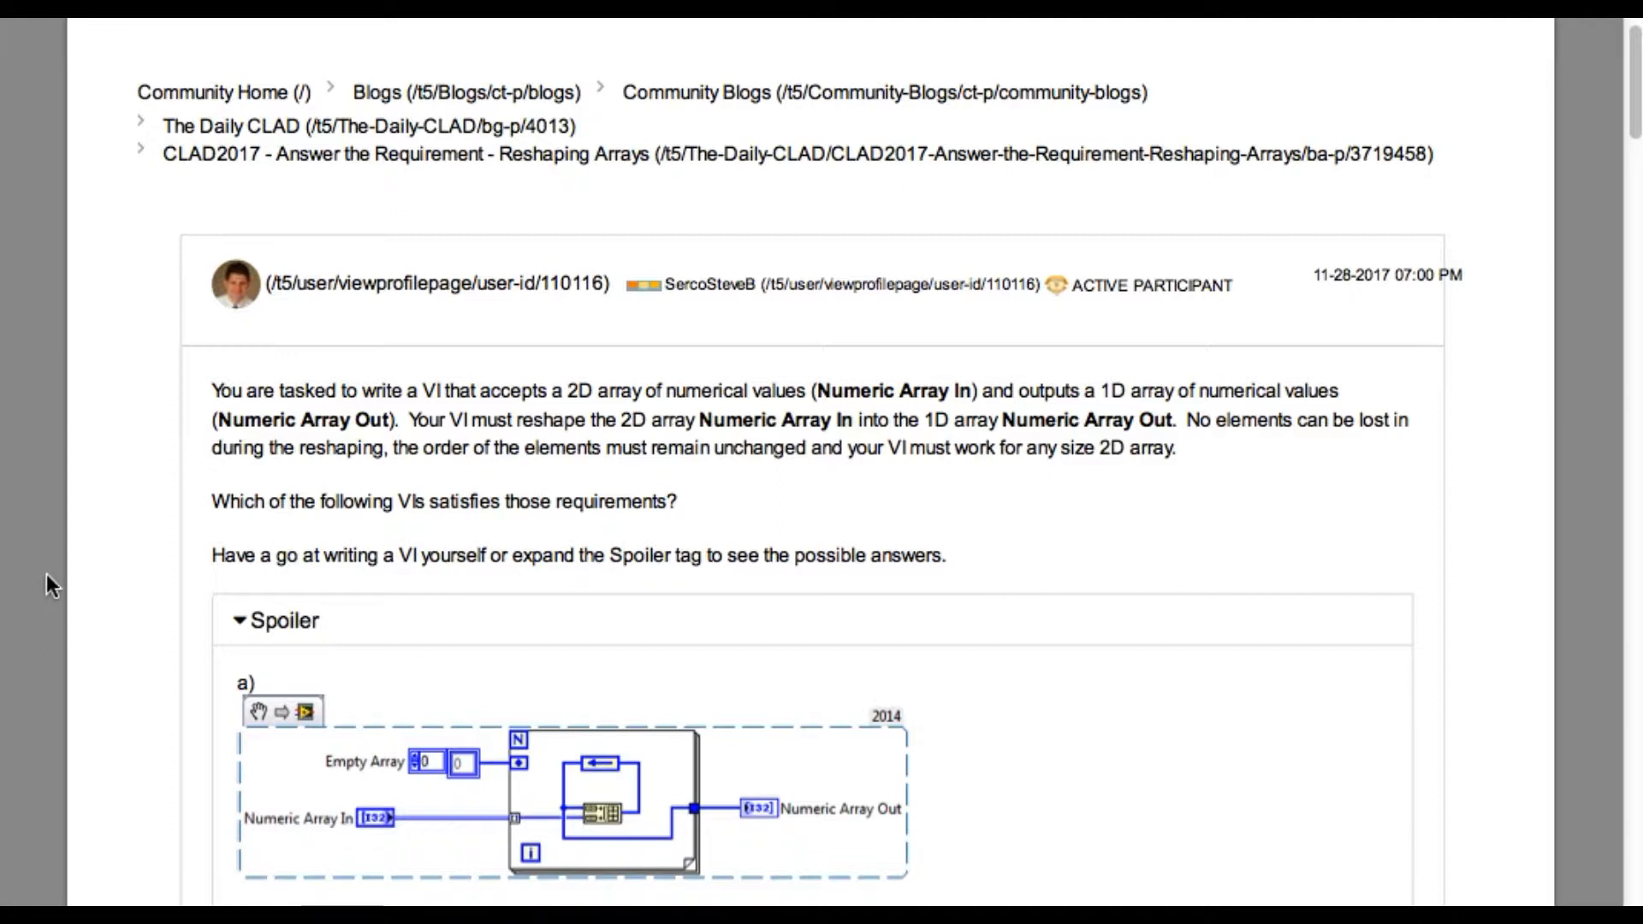
pyautogui.moveTo(65, 563)
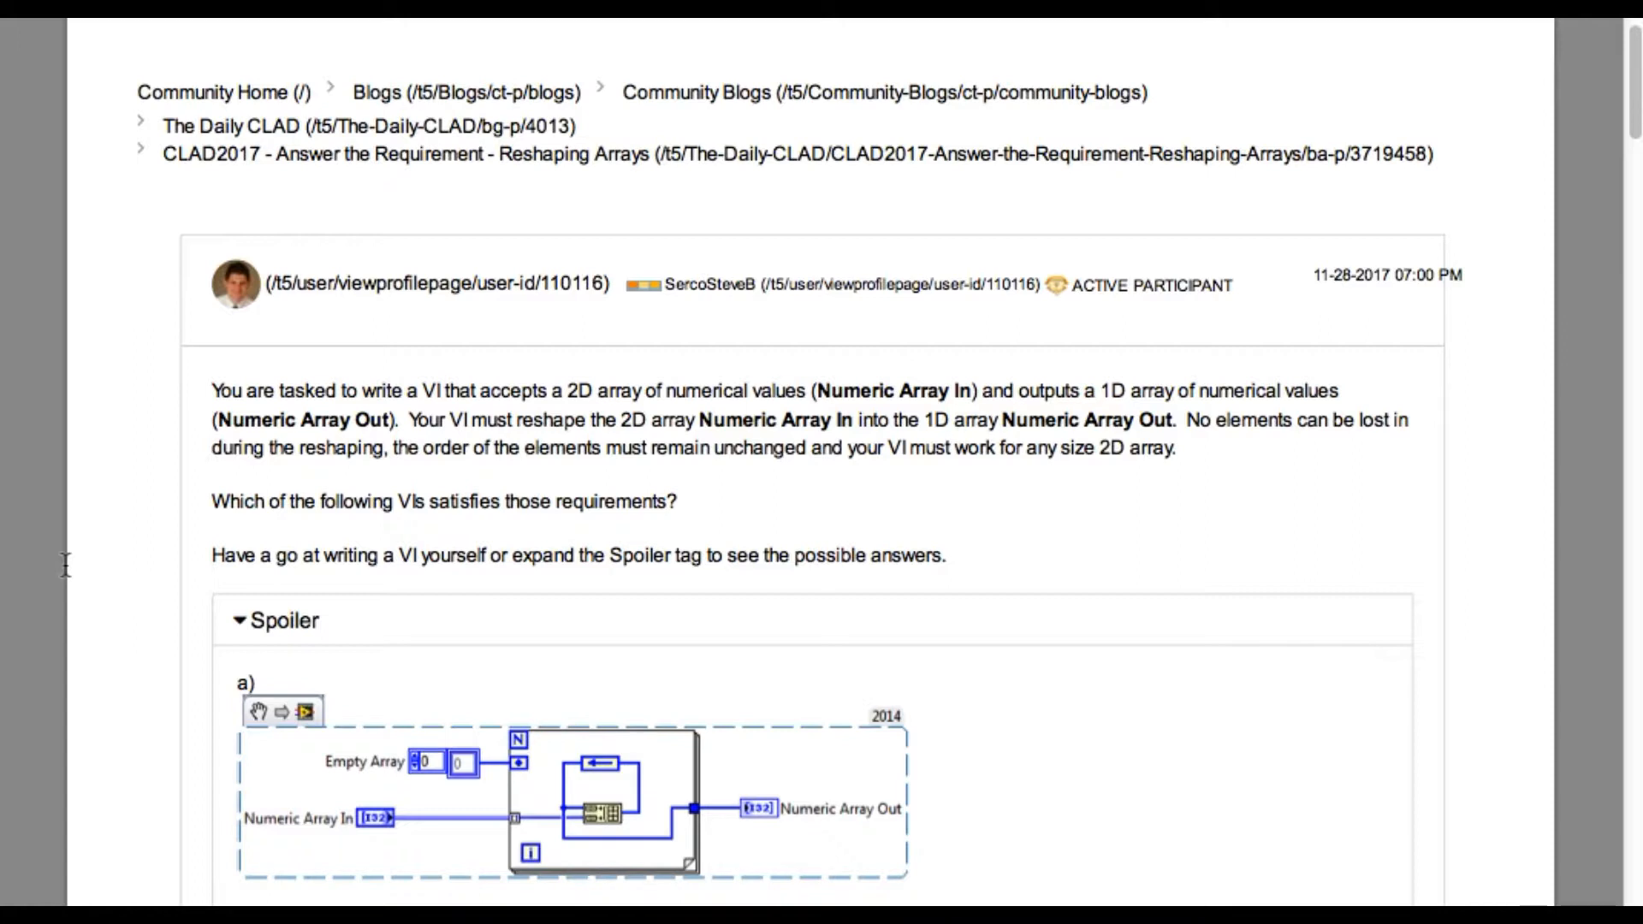
pyautogui.moveTo(99, 613)
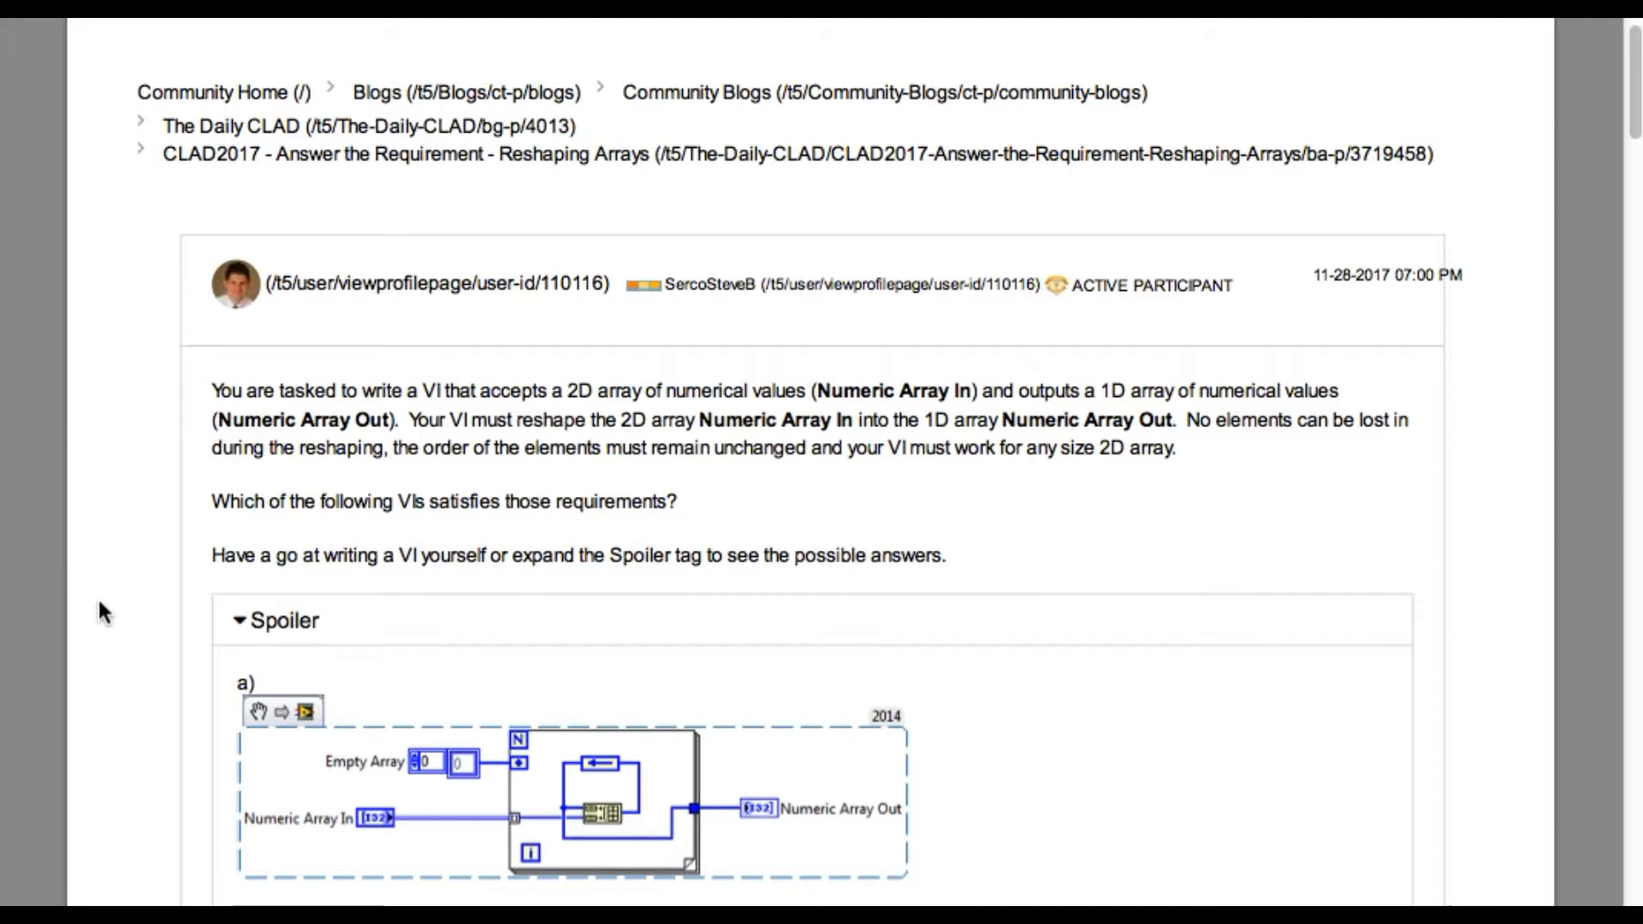
pyautogui.scroll(3)
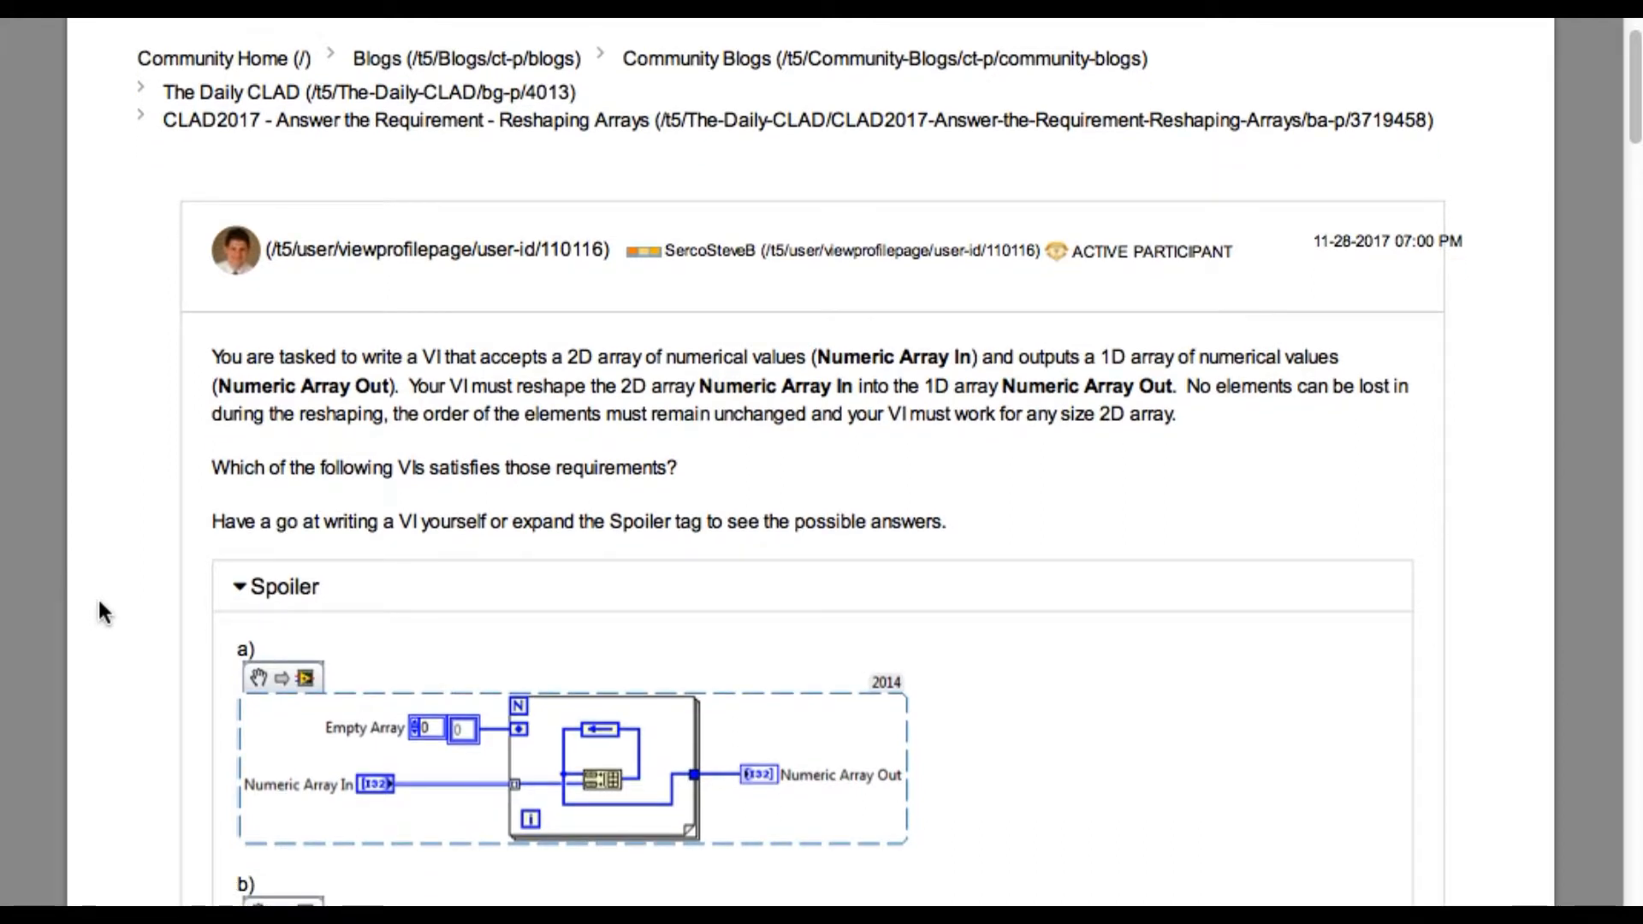
pyautogui.scroll(-3)
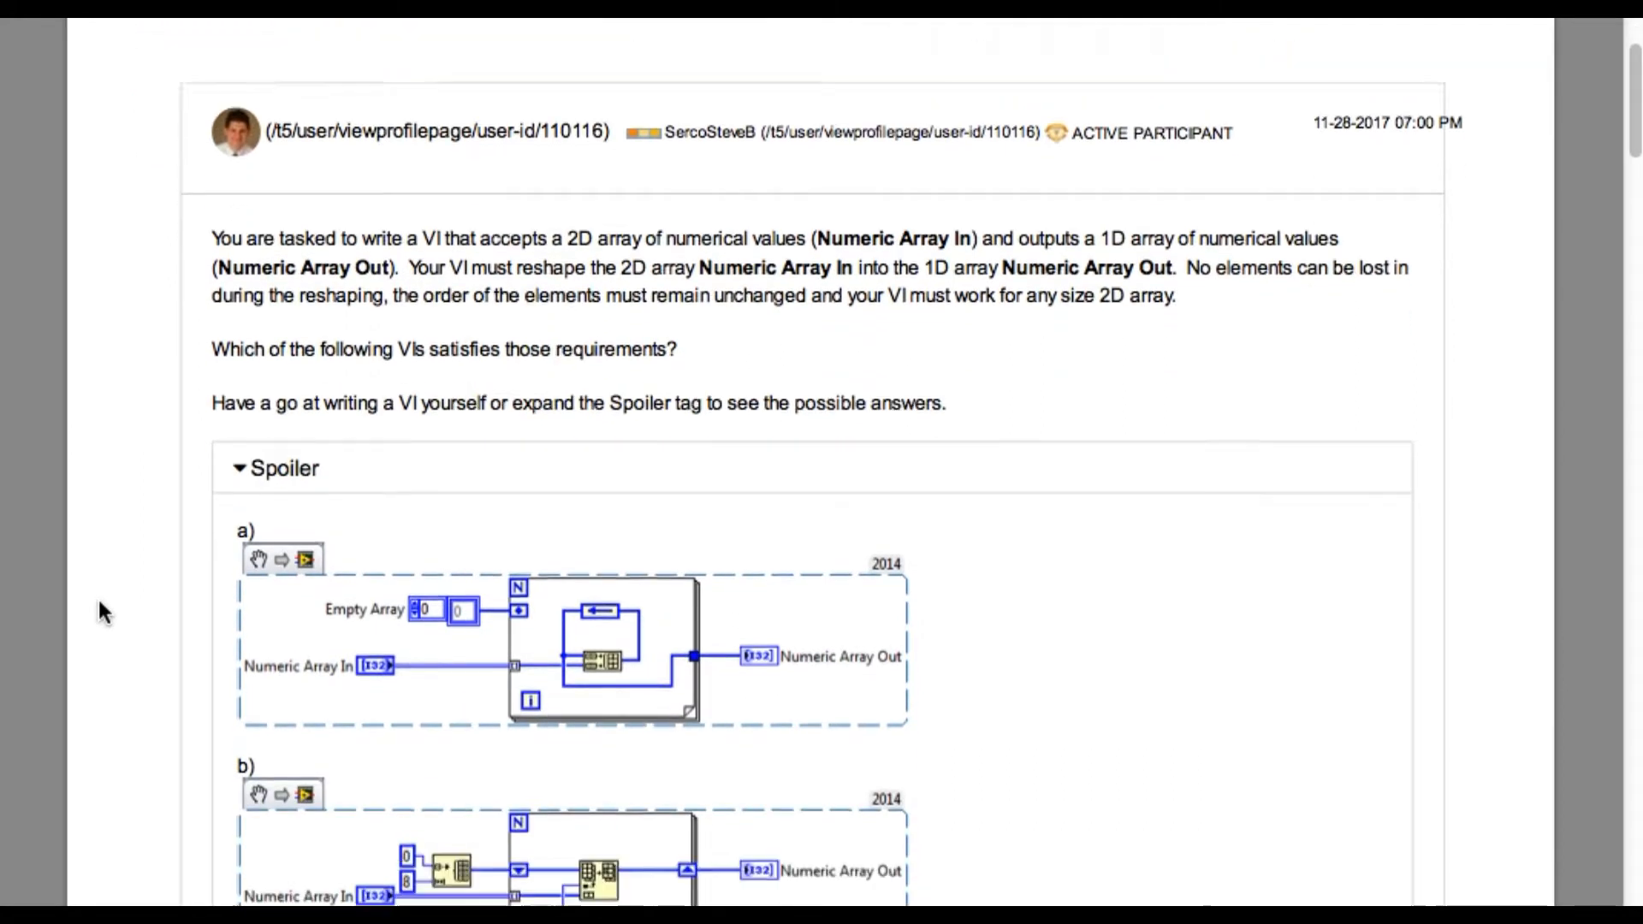
pyautogui.scroll(-3)
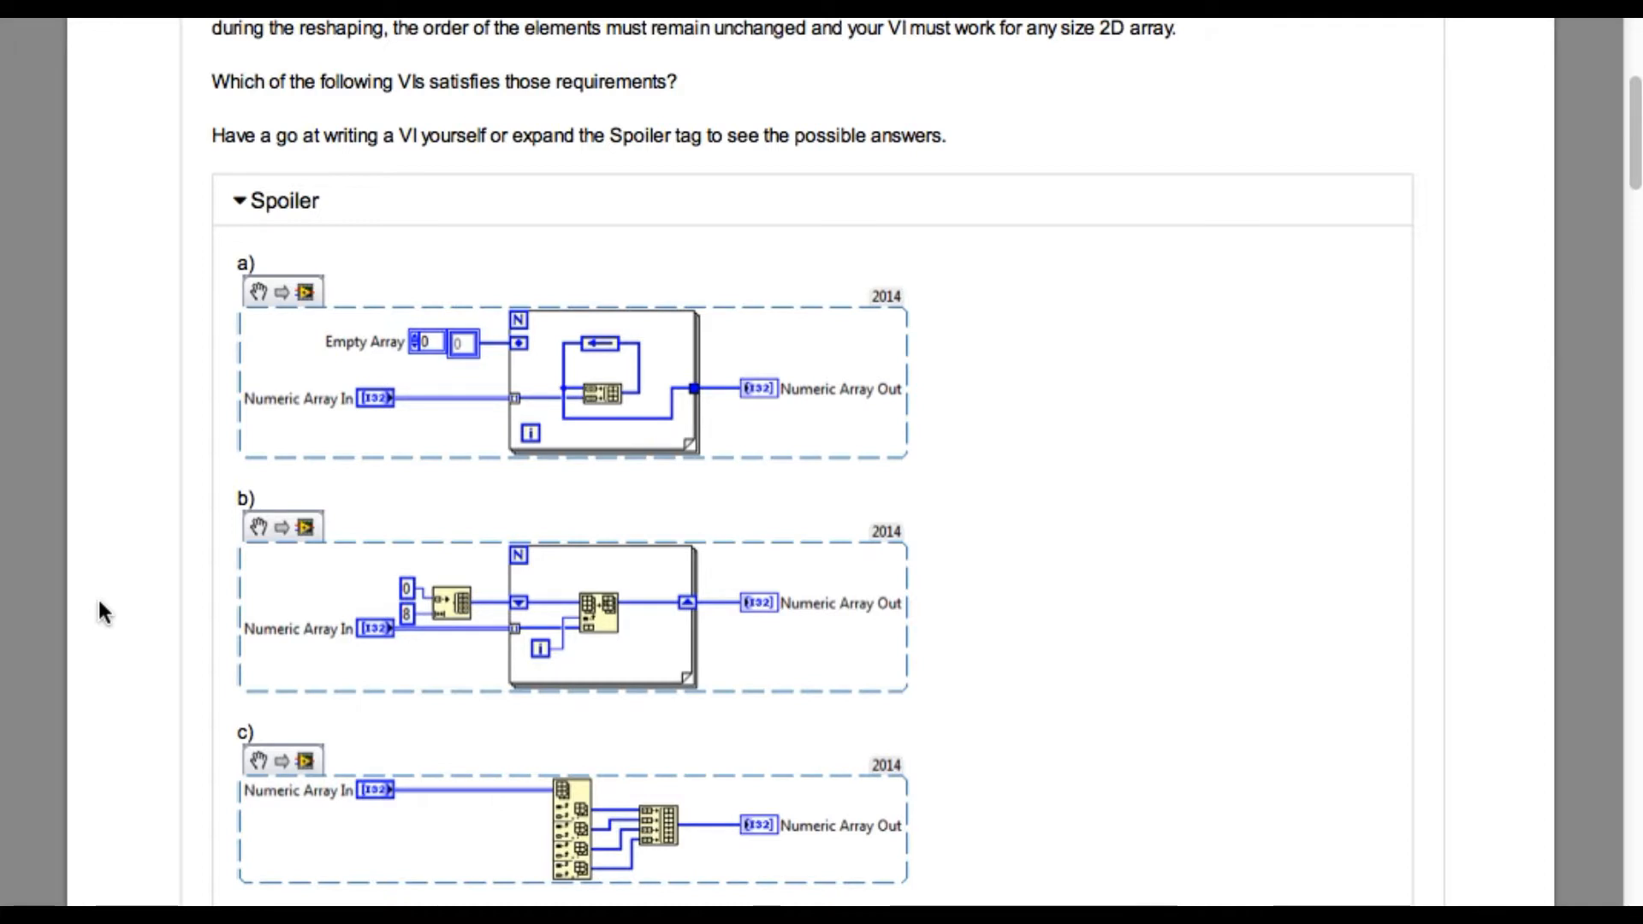
pyautogui.scroll(-3)
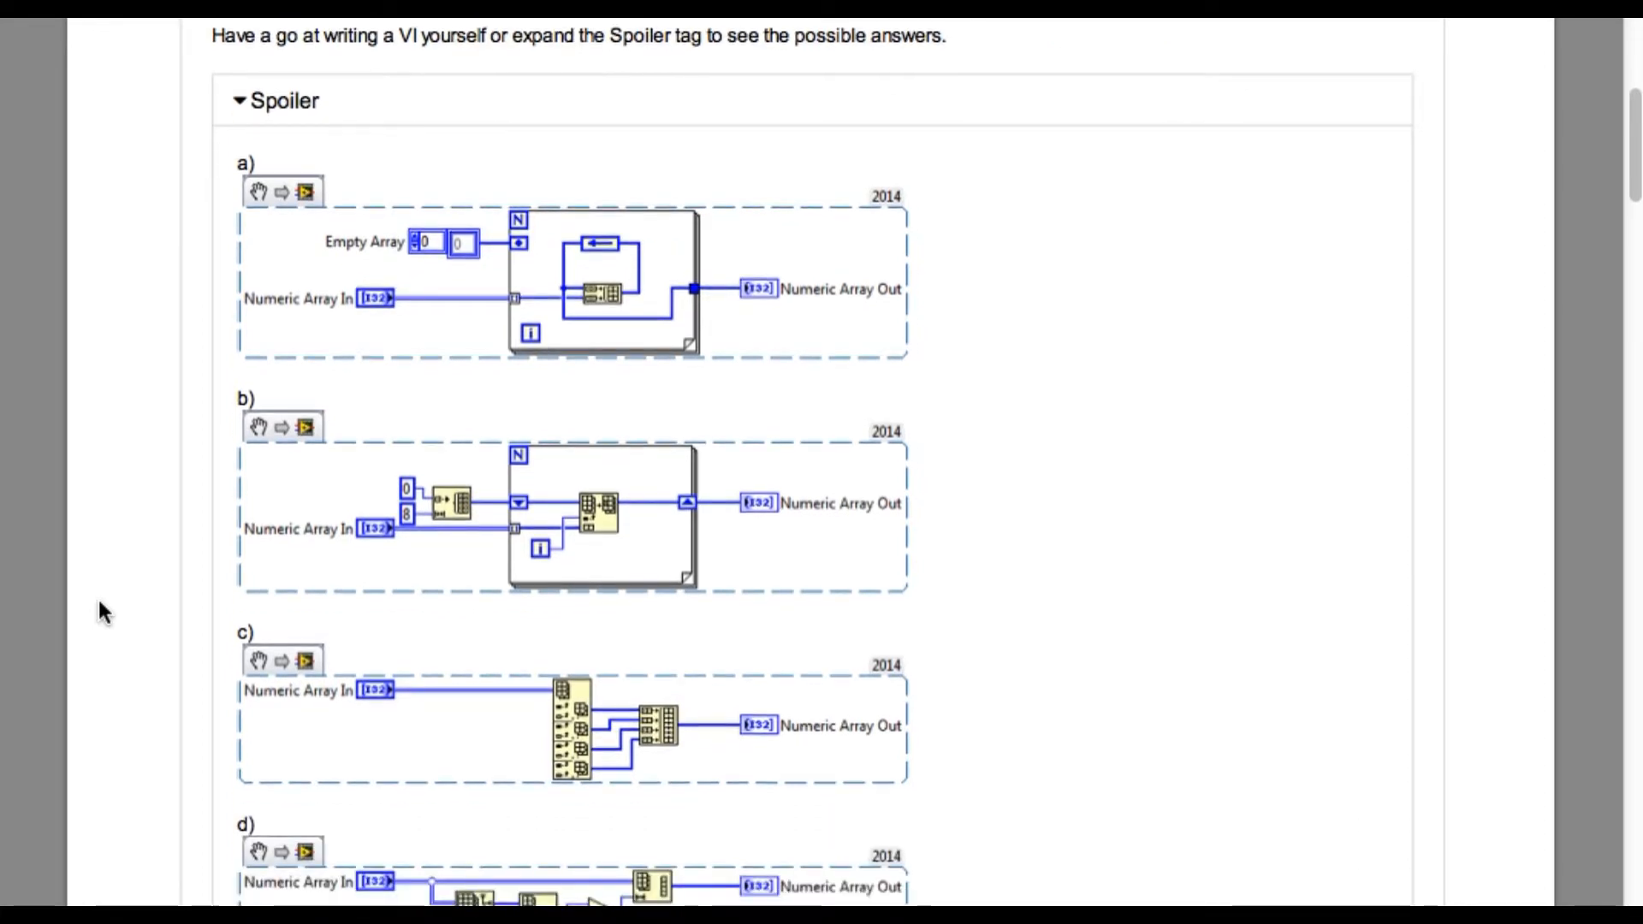
pyautogui.scroll(3)
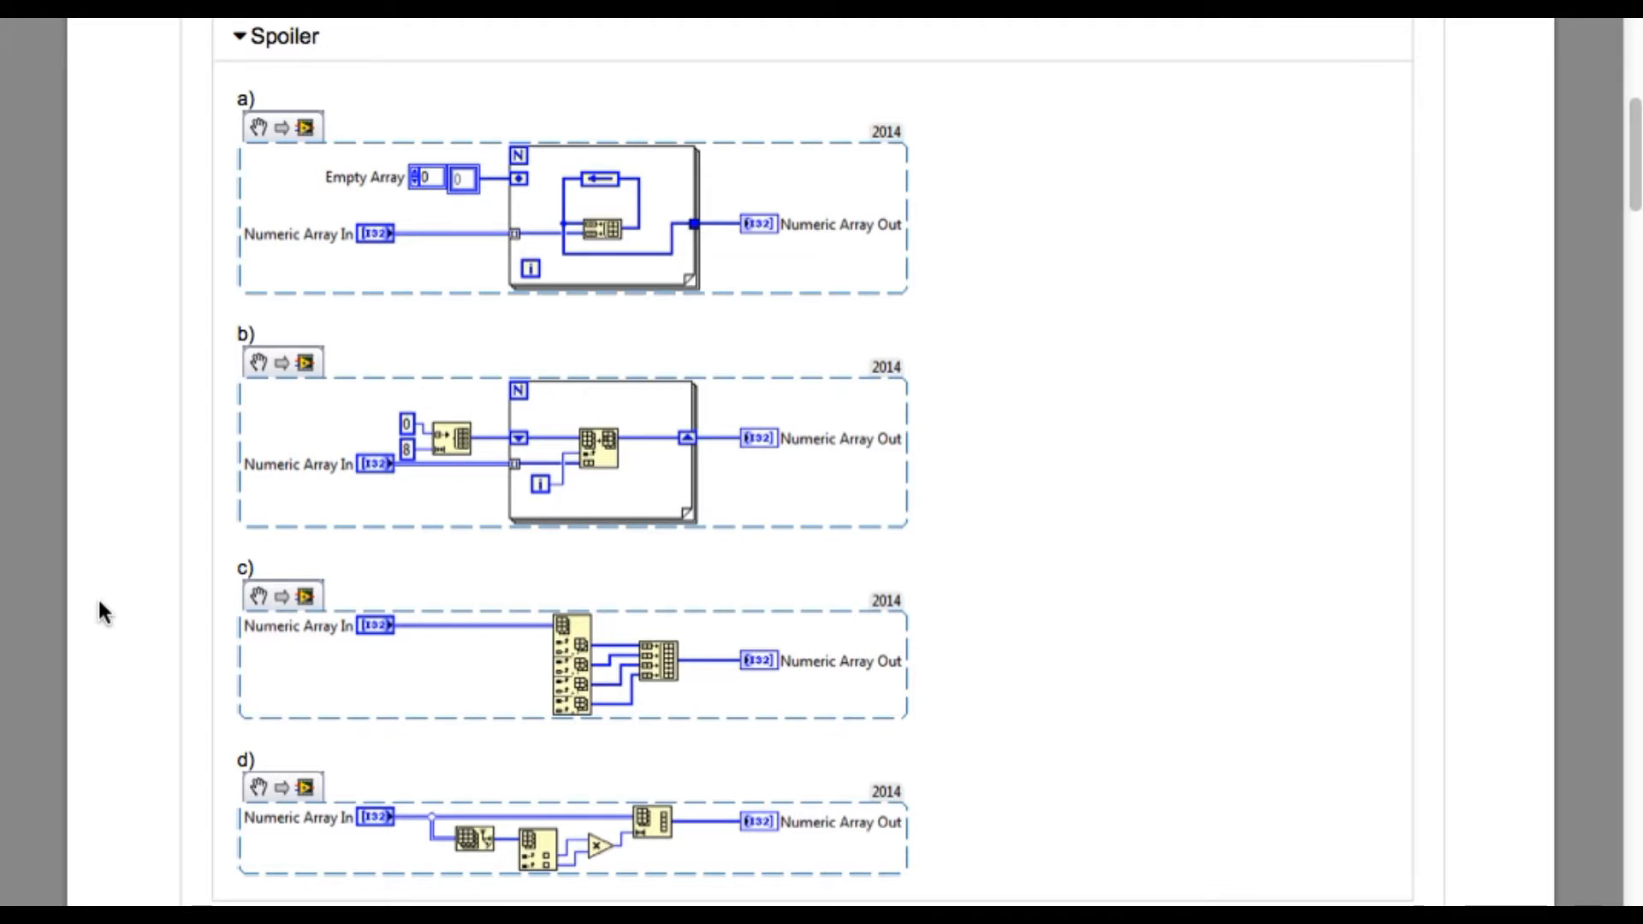
pyautogui.moveTo(554, 213)
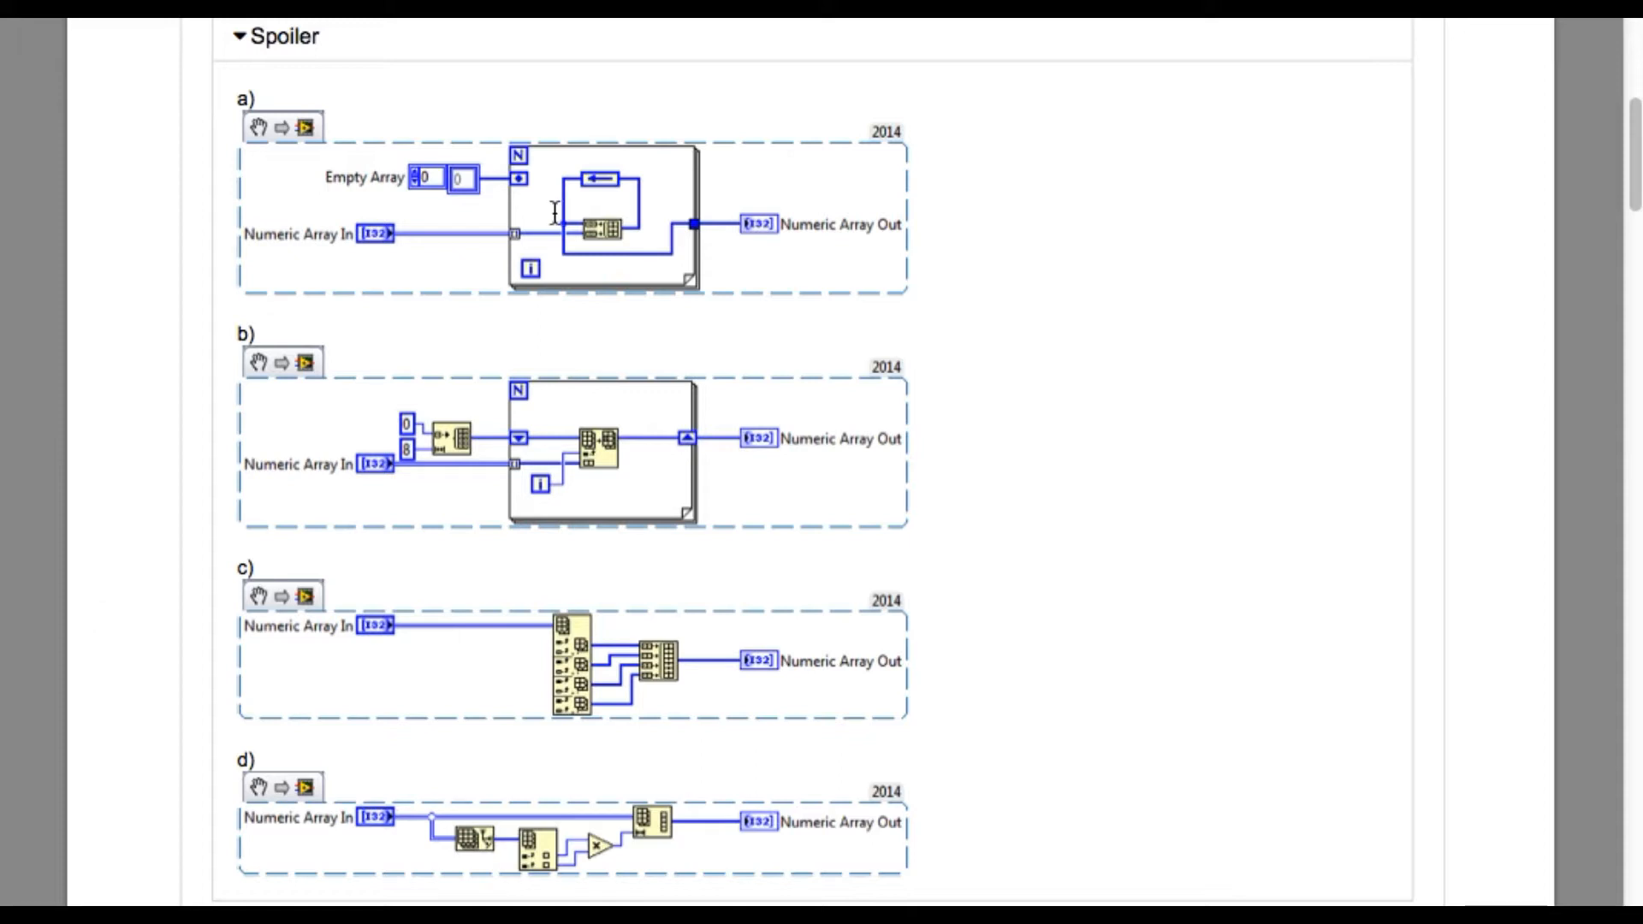
pyautogui.moveTo(492, 241)
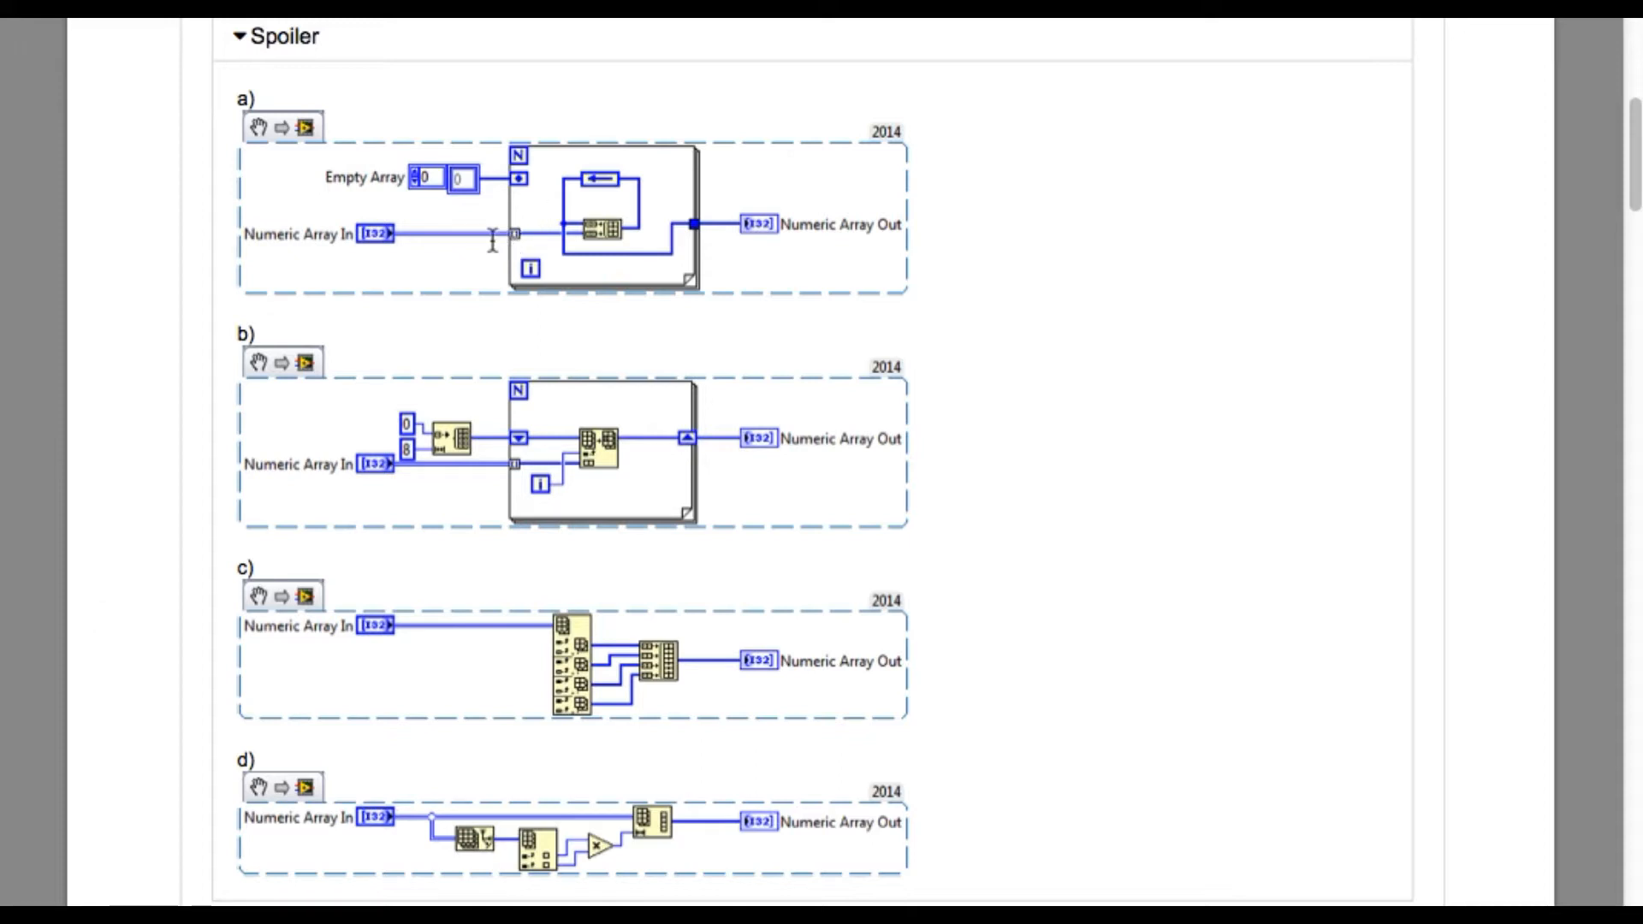
pyautogui.moveTo(464, 240)
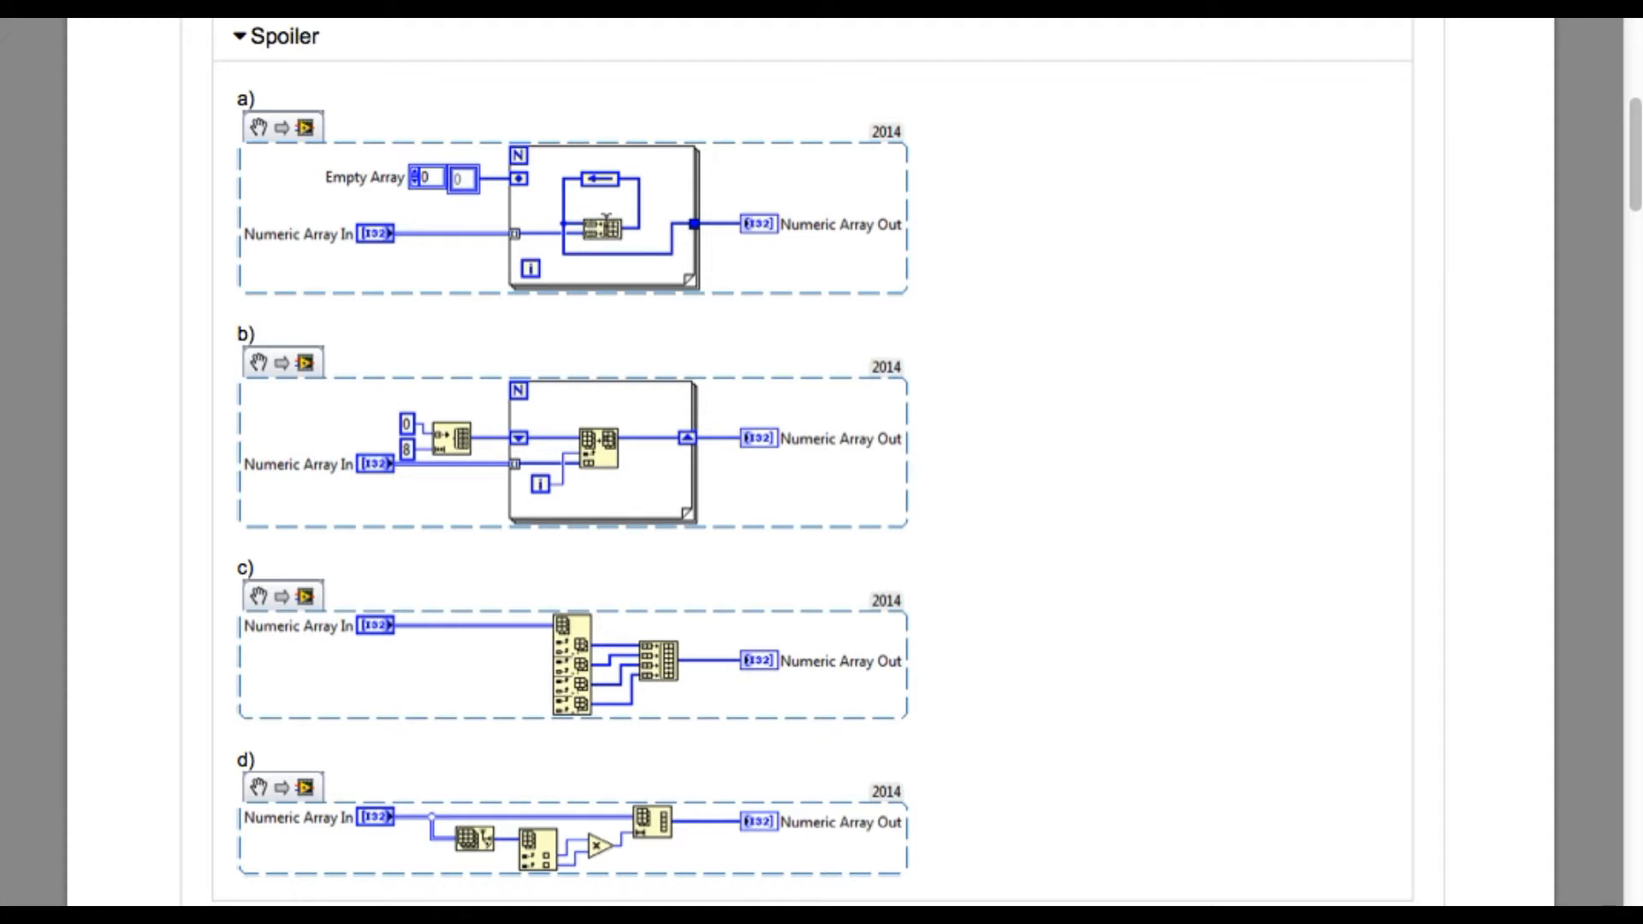
pyautogui.moveTo(647, 186)
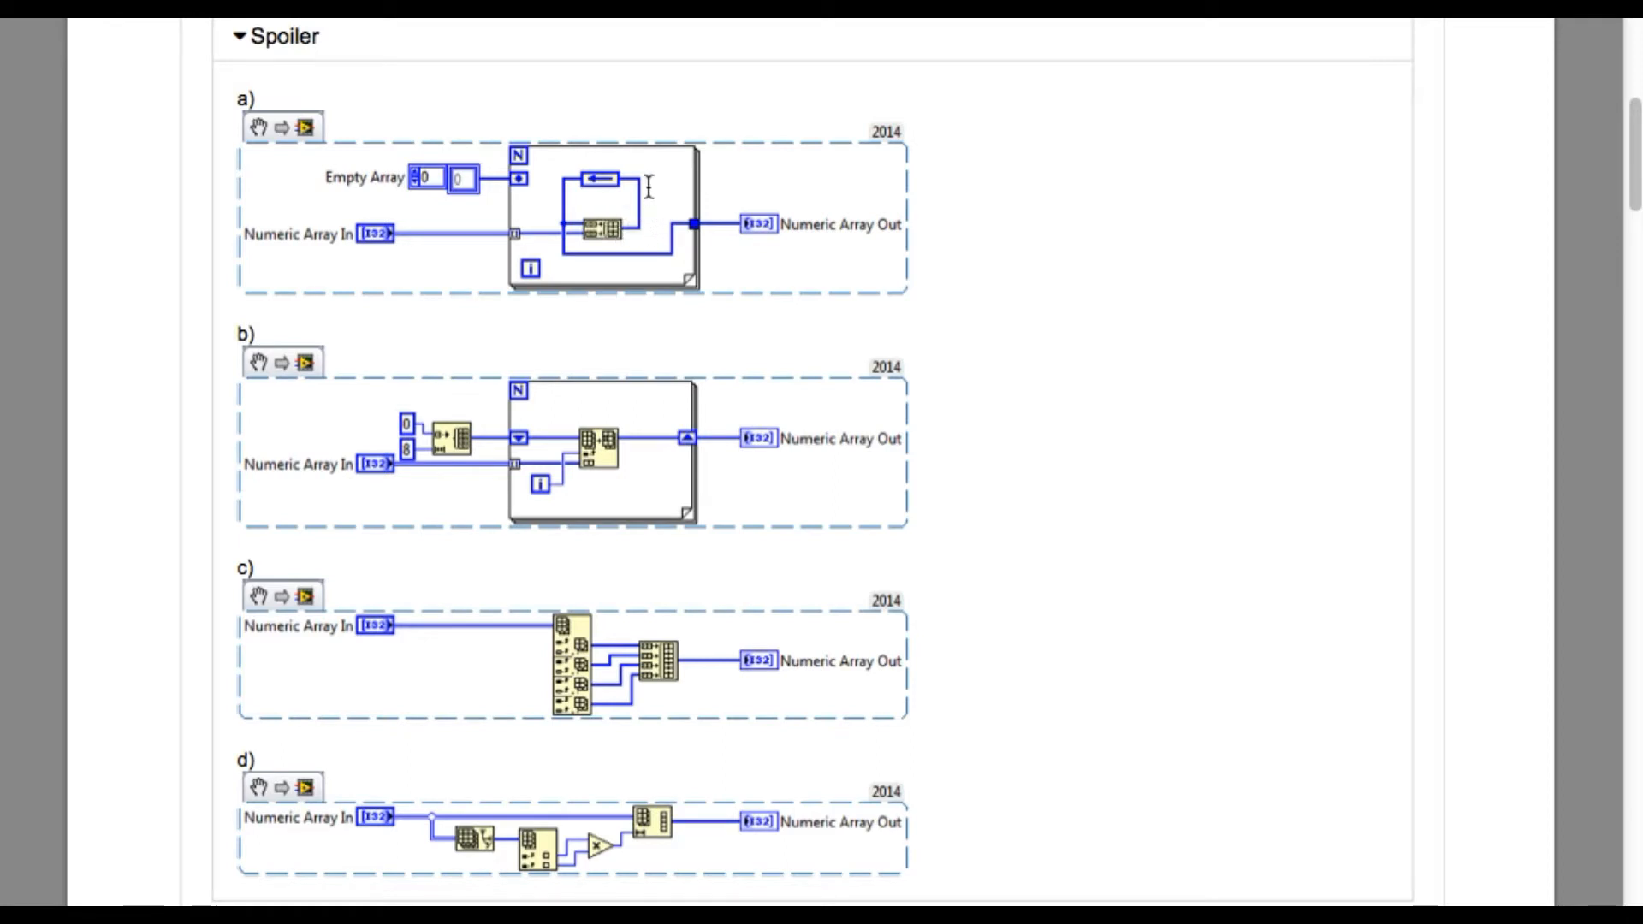
pyautogui.moveTo(553, 216)
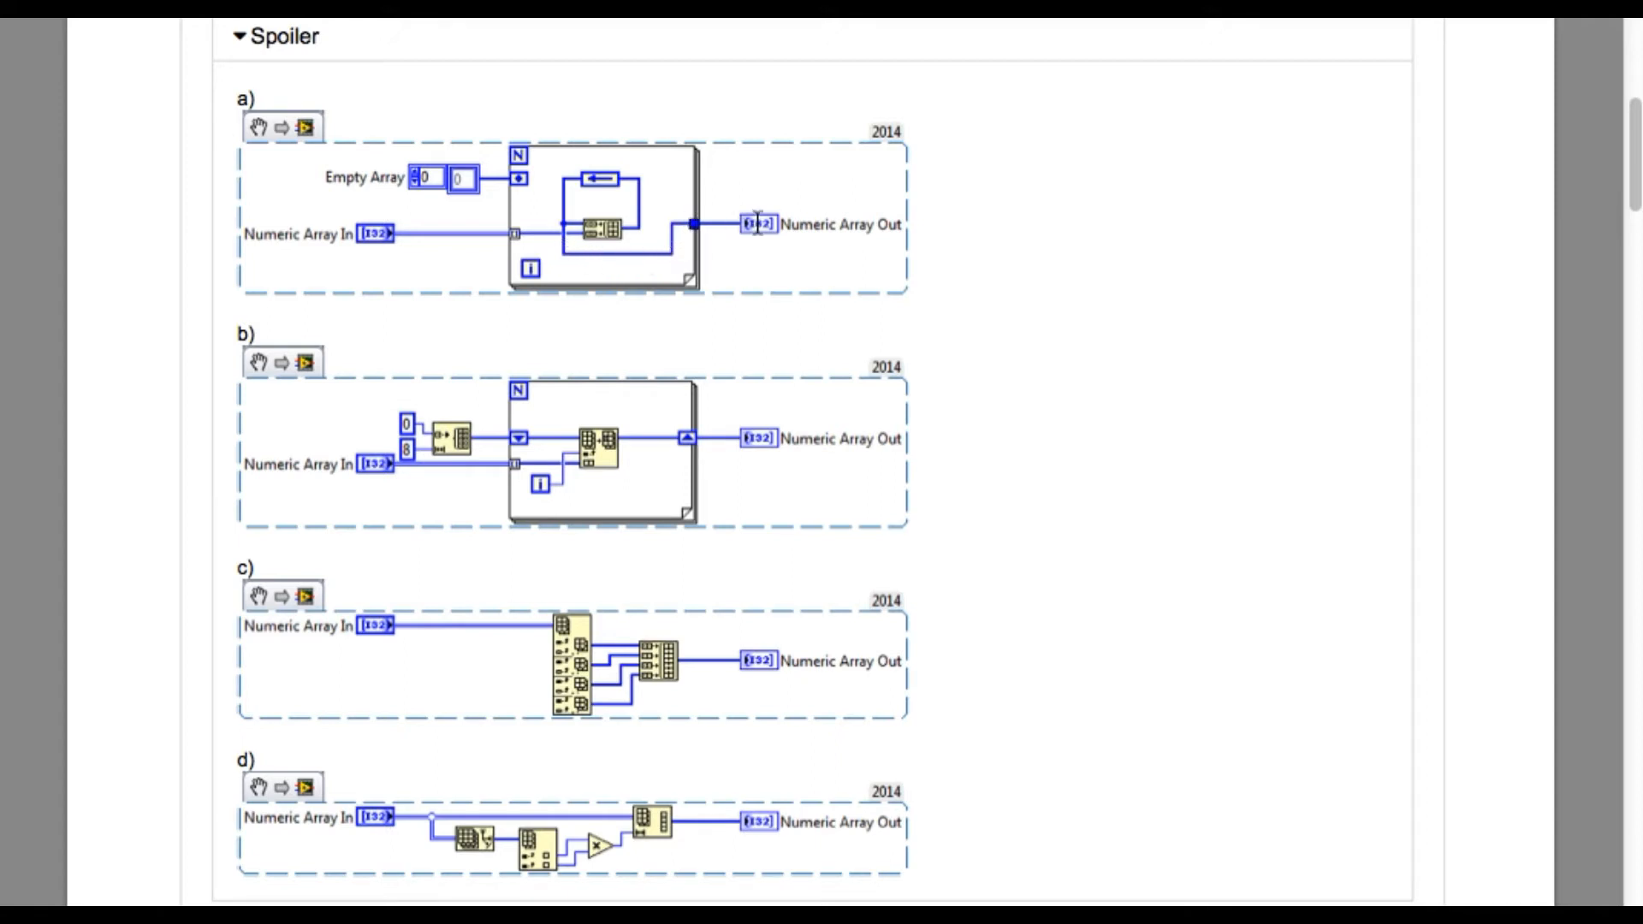
pyautogui.moveTo(780, 226)
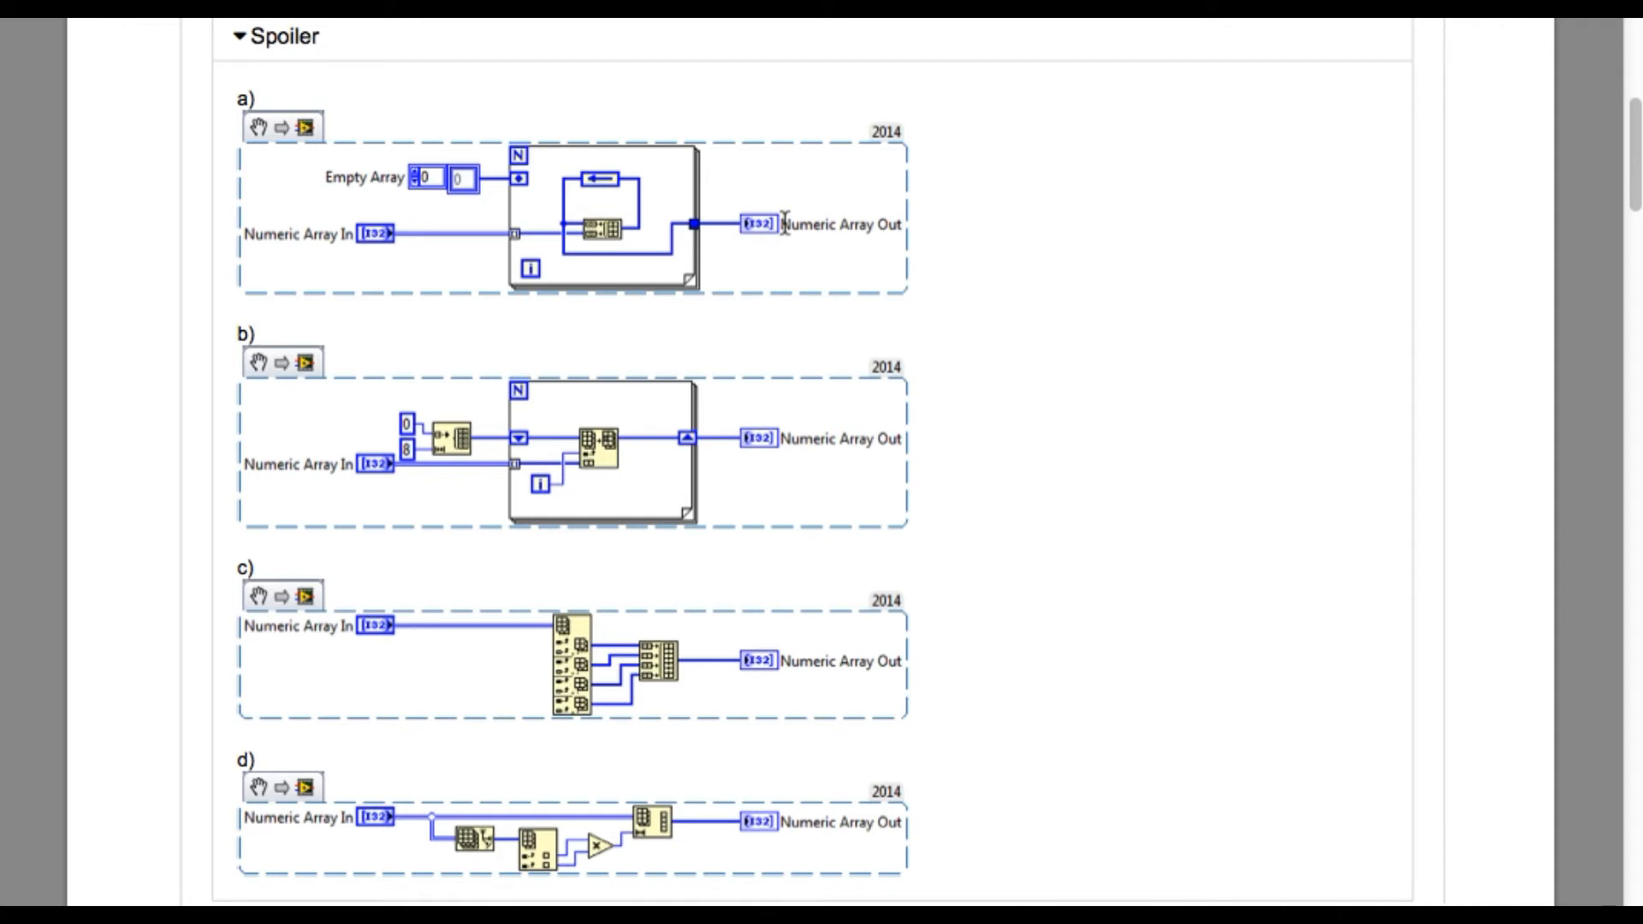
pyautogui.moveTo(572, 240)
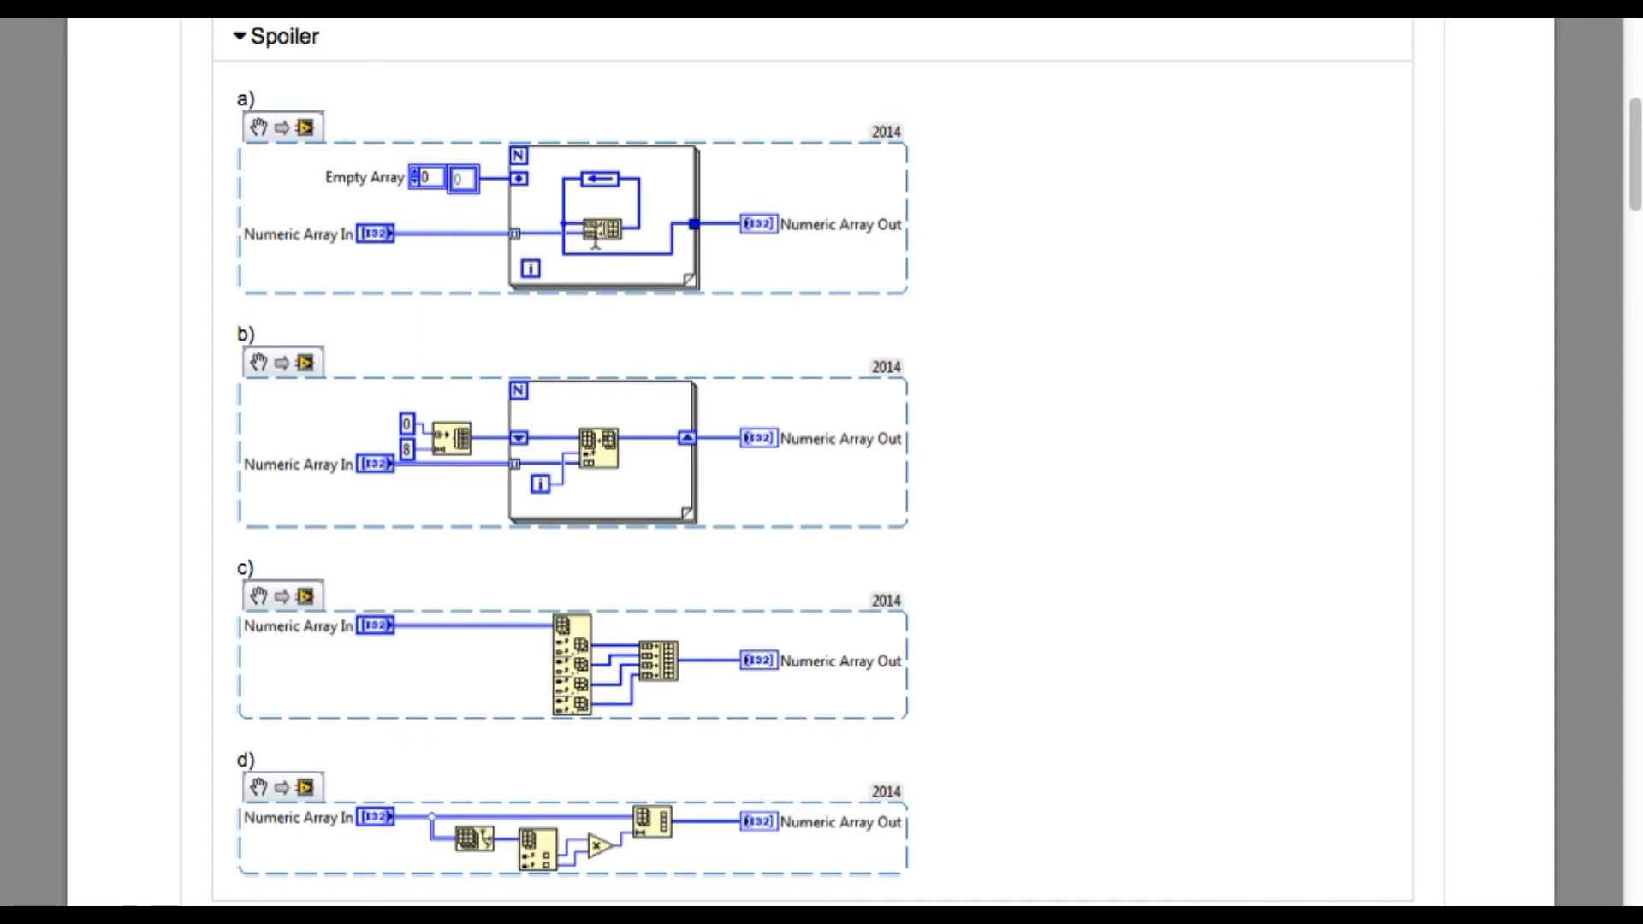
pyautogui.moveTo(594, 234)
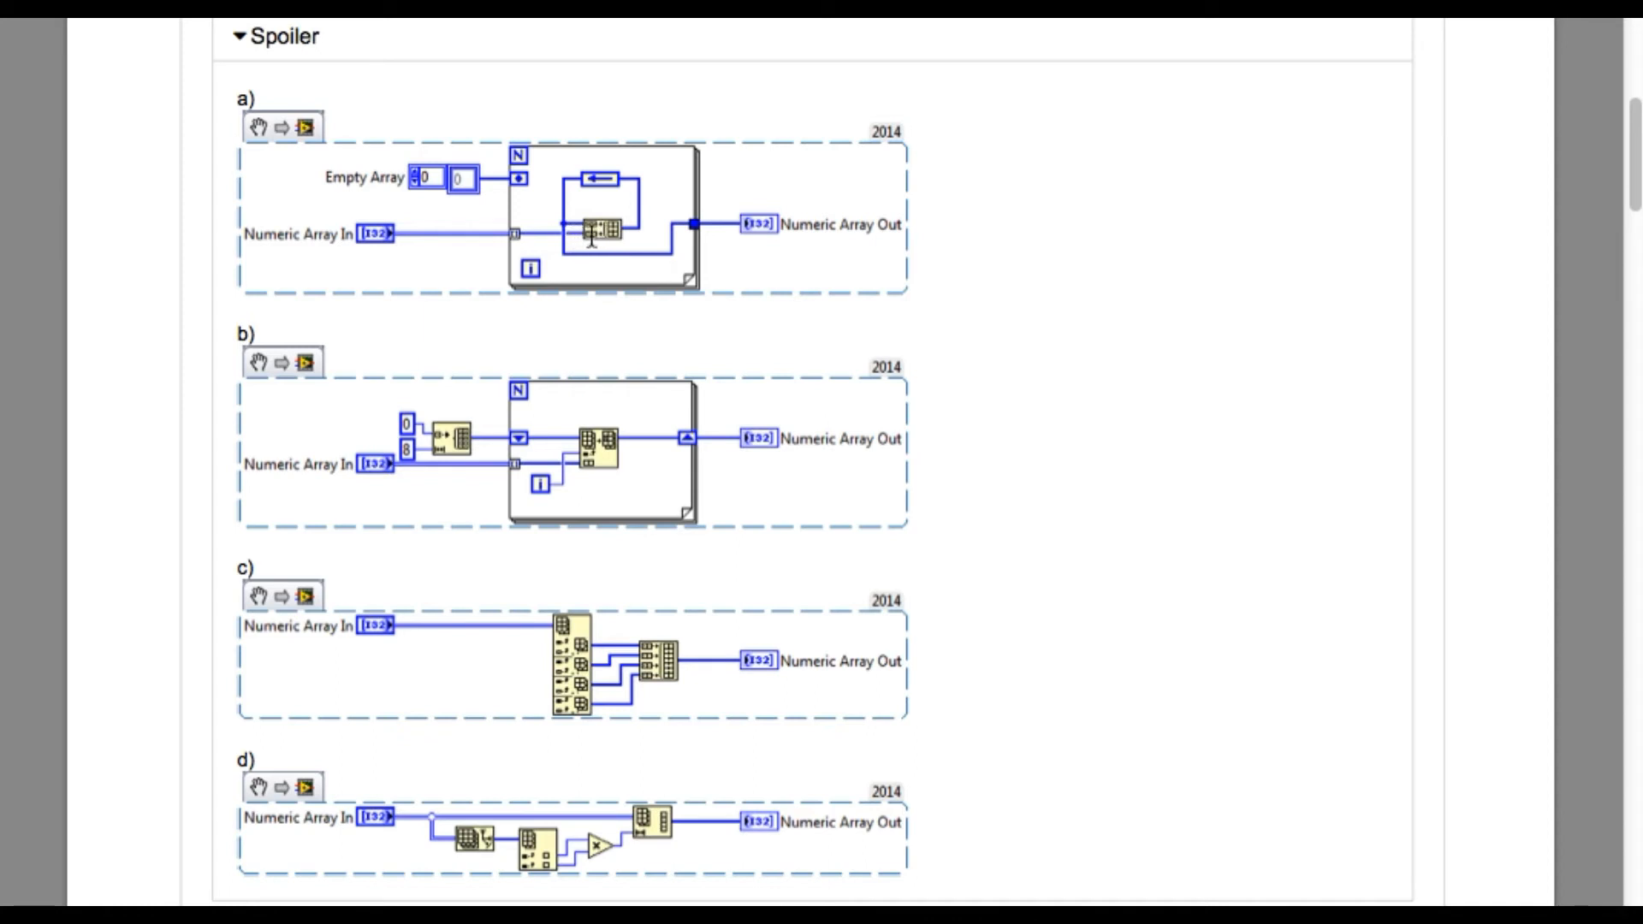